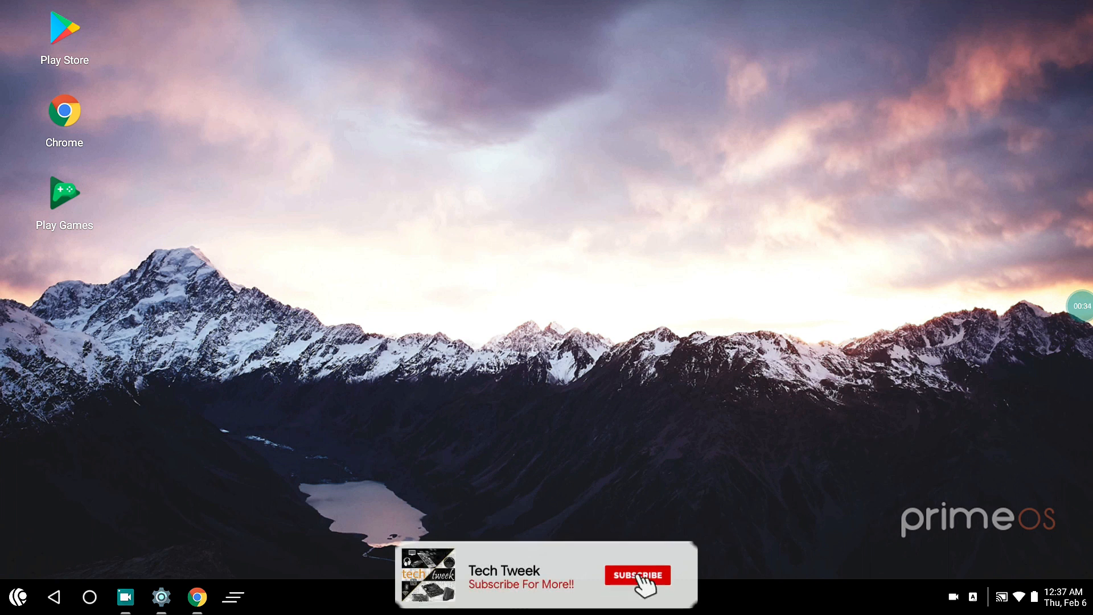
Show the primeos.in/download page with Classic, Standard and Mainline options in Chrome
click(636, 575)
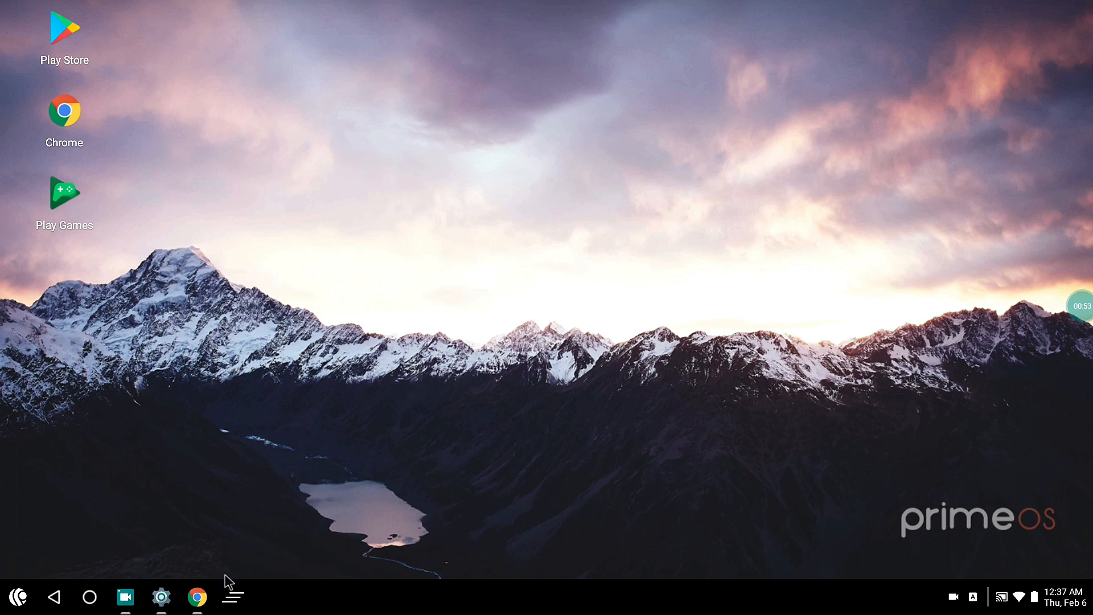
click(198, 596)
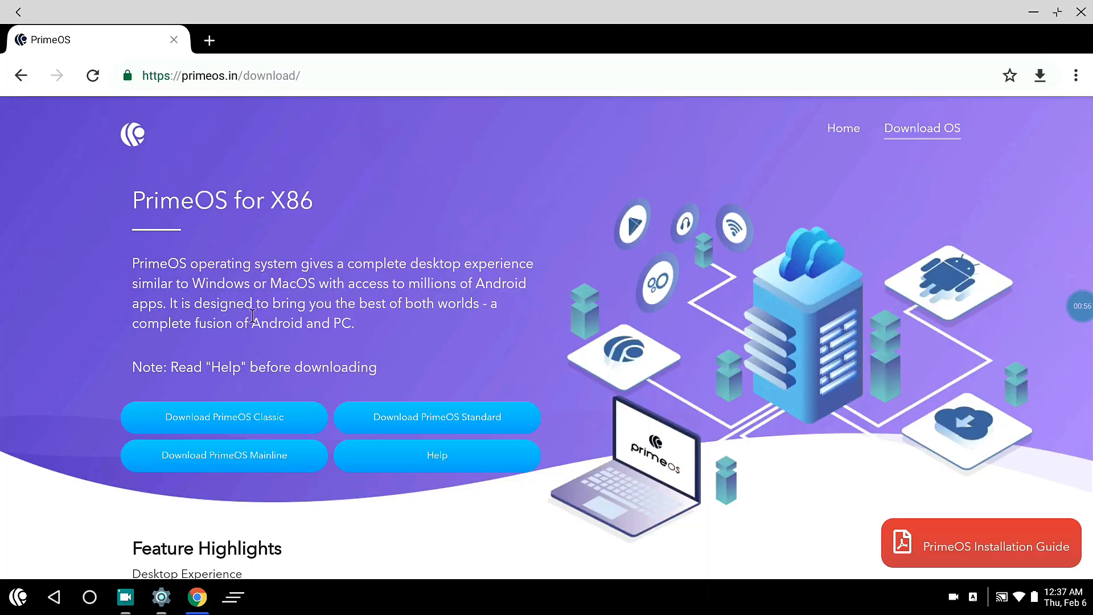
mouse_move(242, 192)
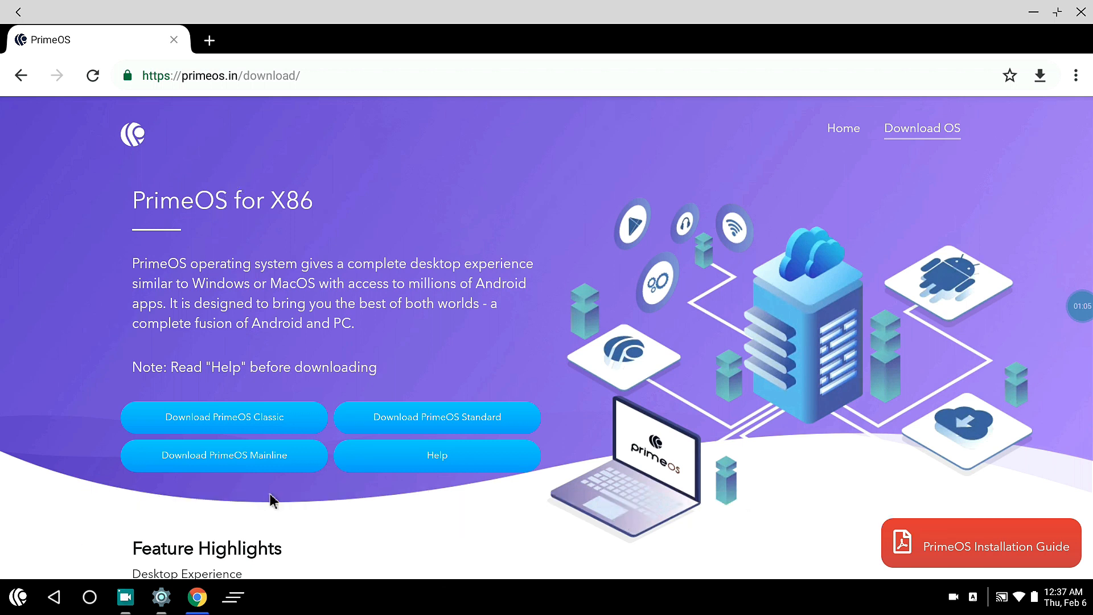
mouse_move(279, 469)
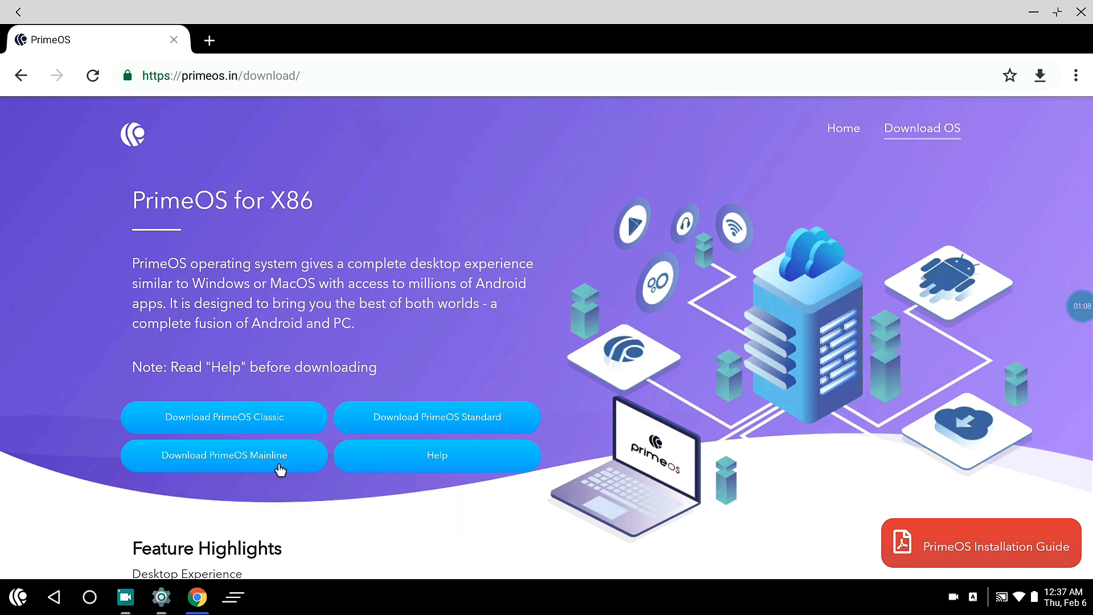
mouse_move(293, 426)
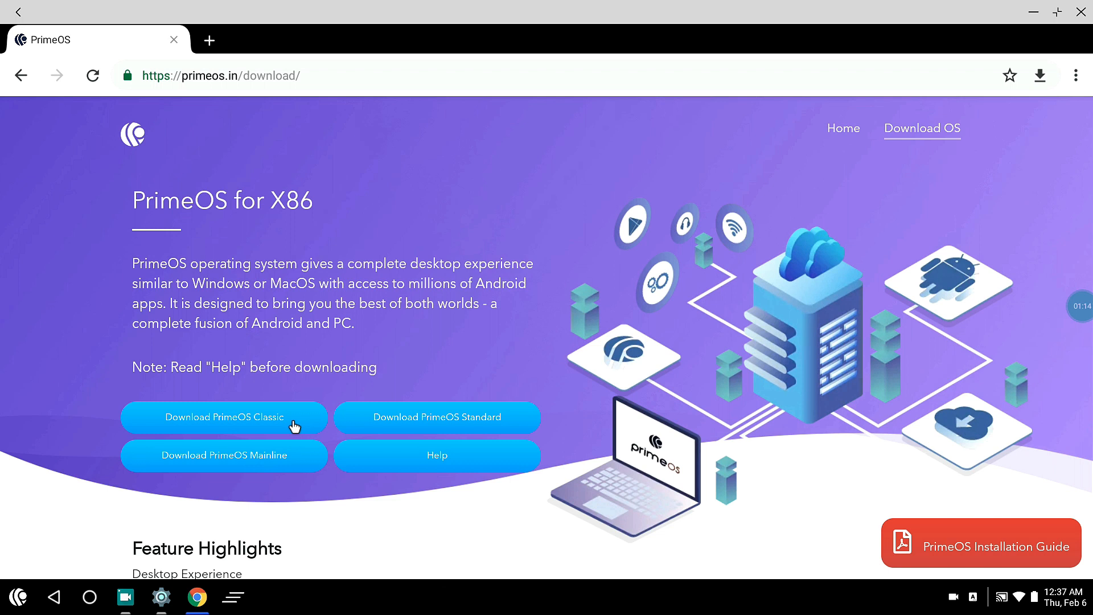
mouse_move(428, 425)
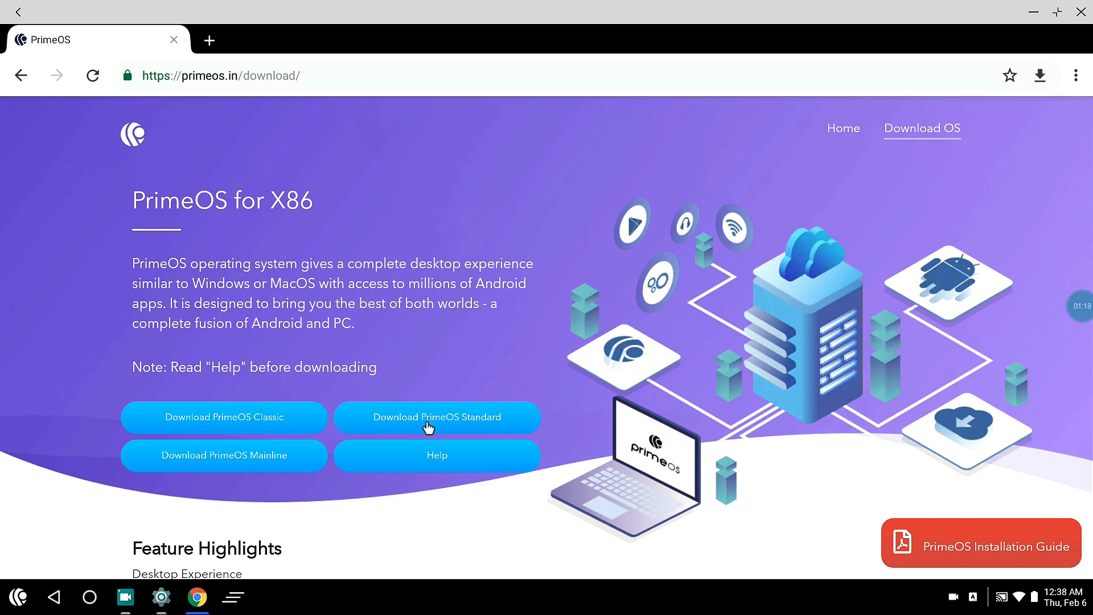
mouse_move(238, 472)
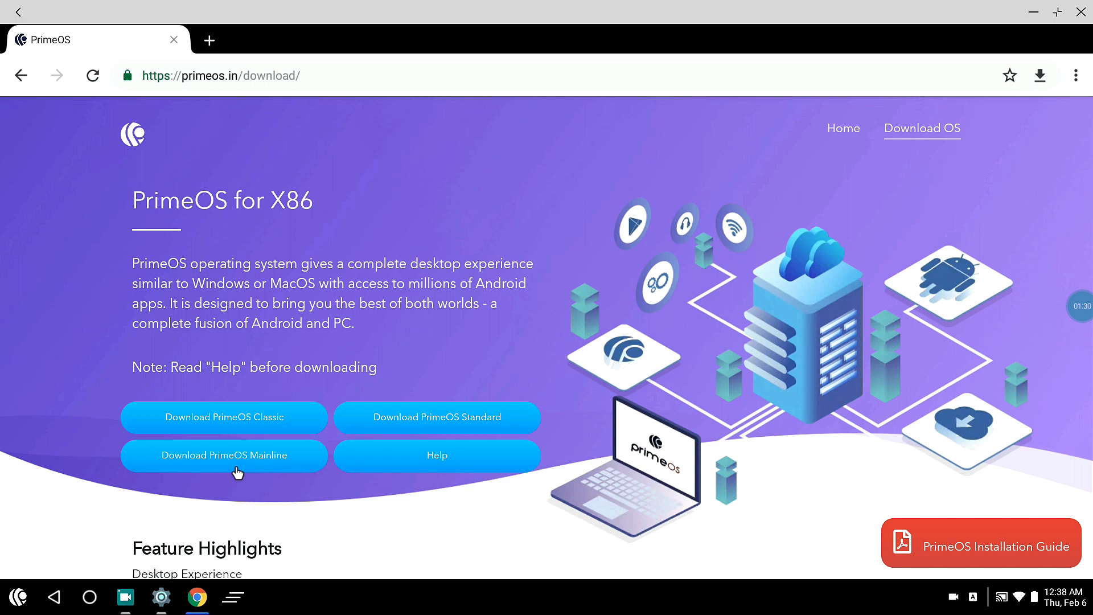
mouse_move(255, 466)
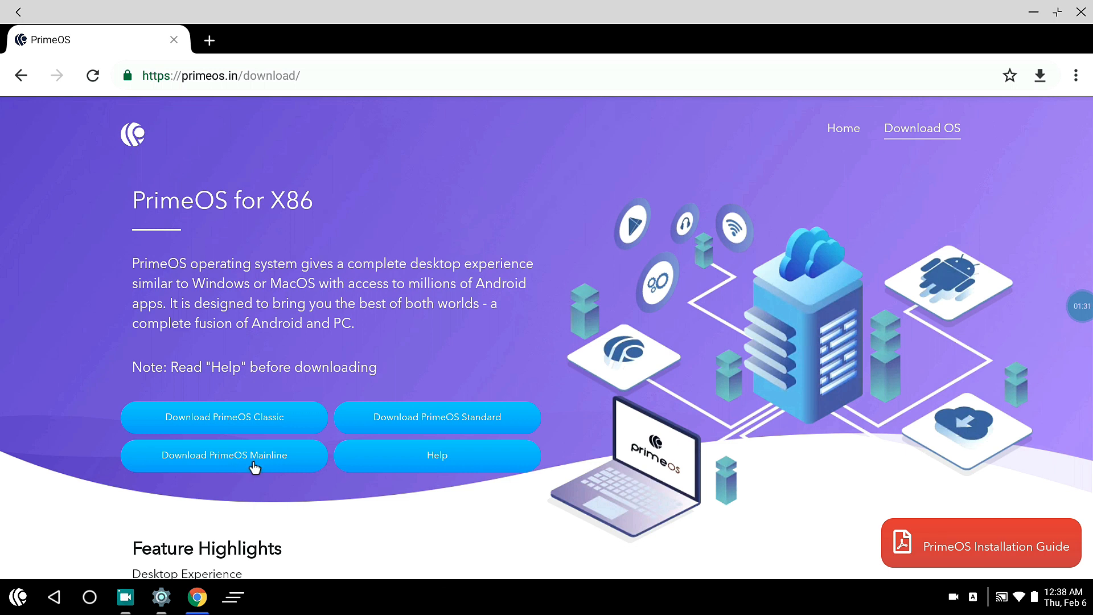
scroll(down, 3)
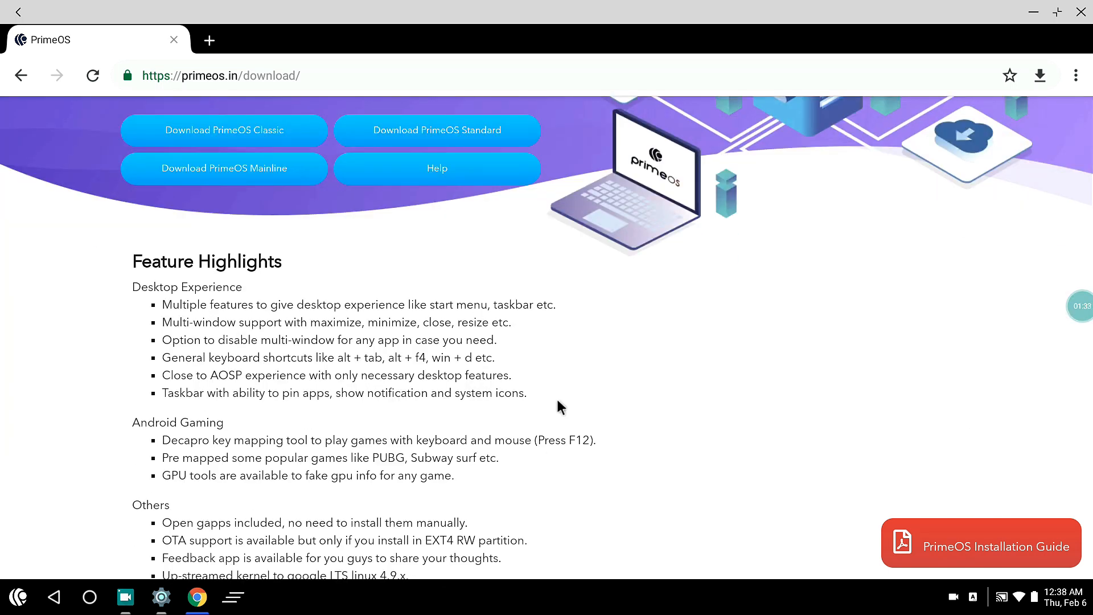
mouse_move(392, 307)
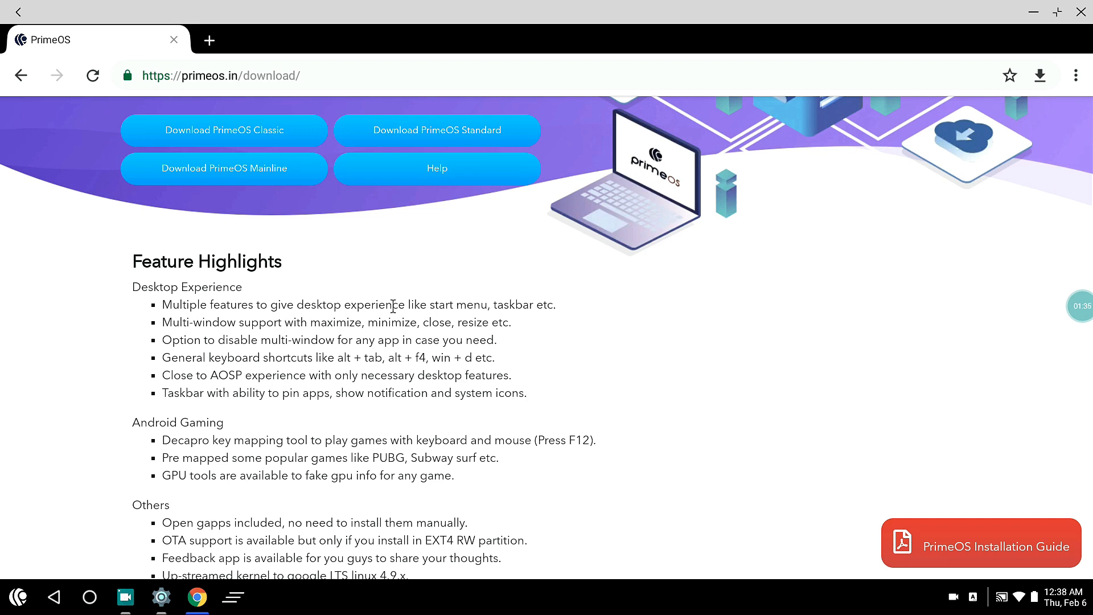
scroll(down, 3)
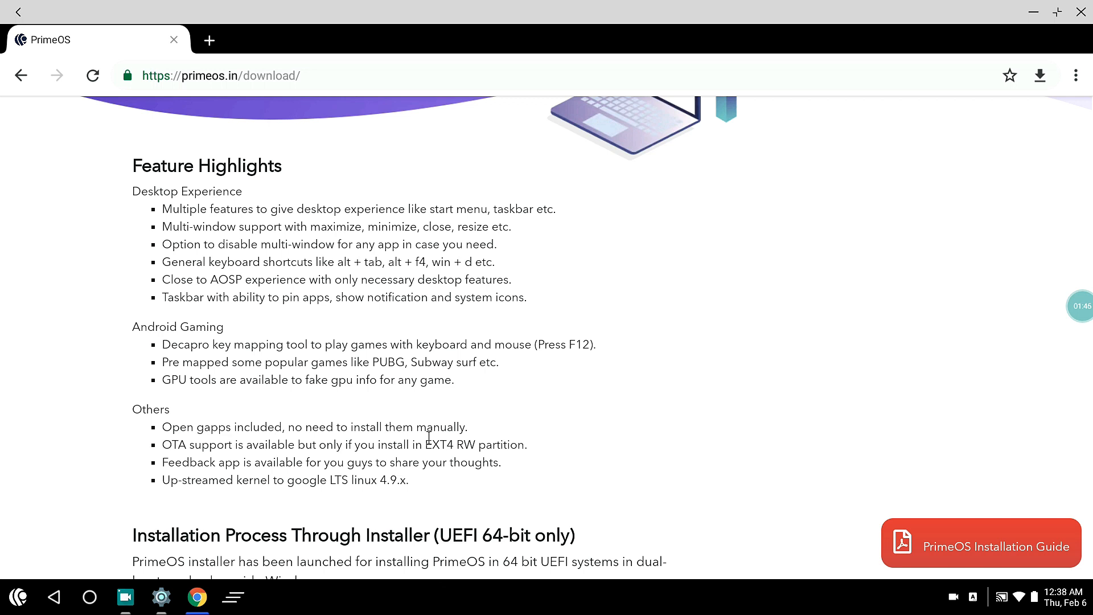
scroll(down, 3)
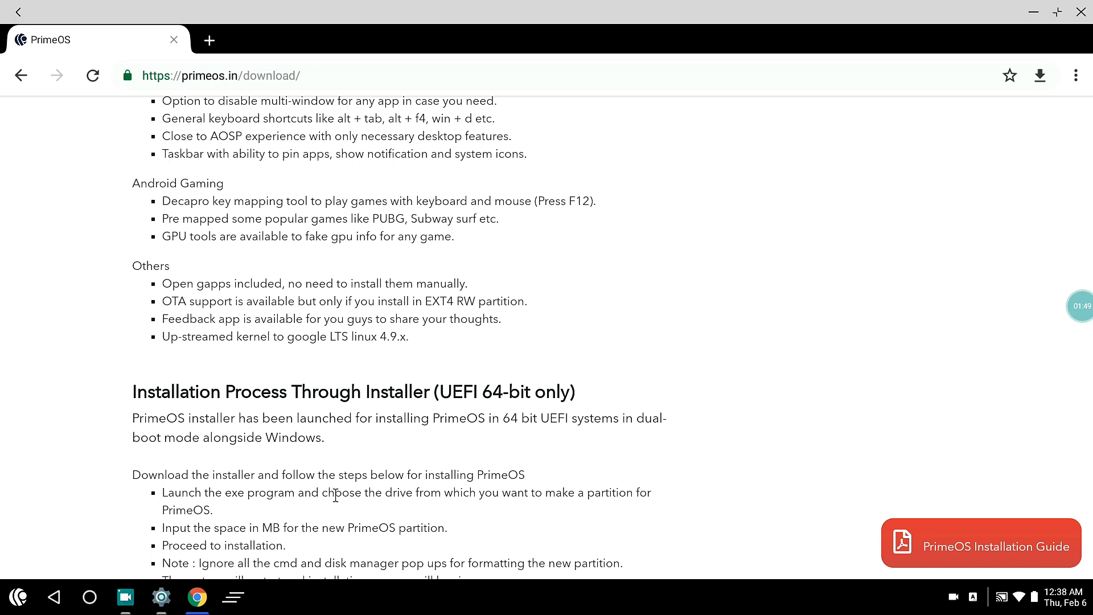
scroll(down, 3)
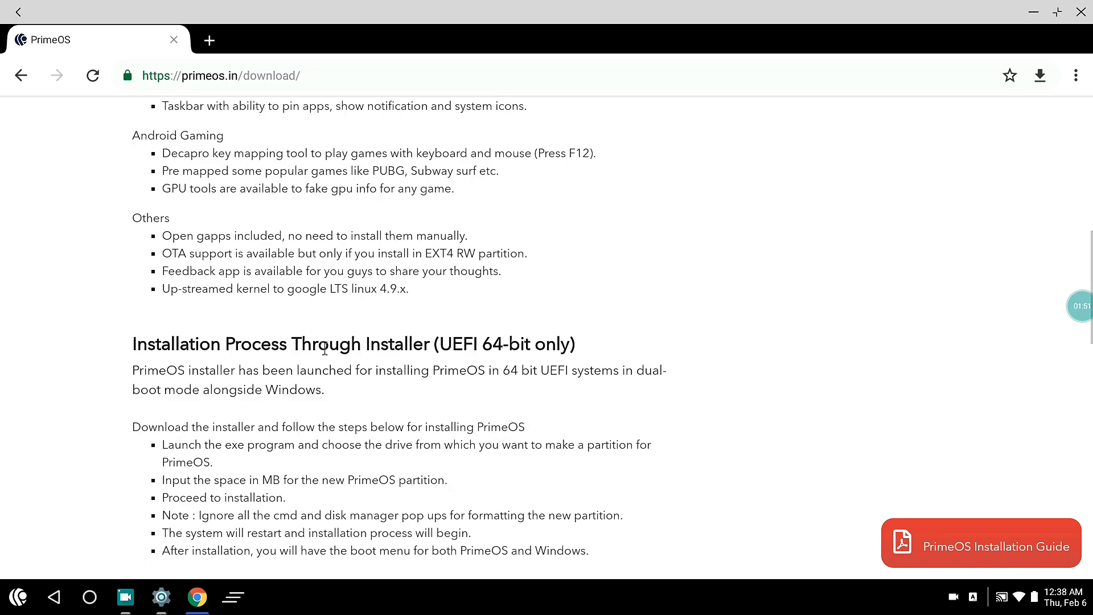
scroll(down, 3)
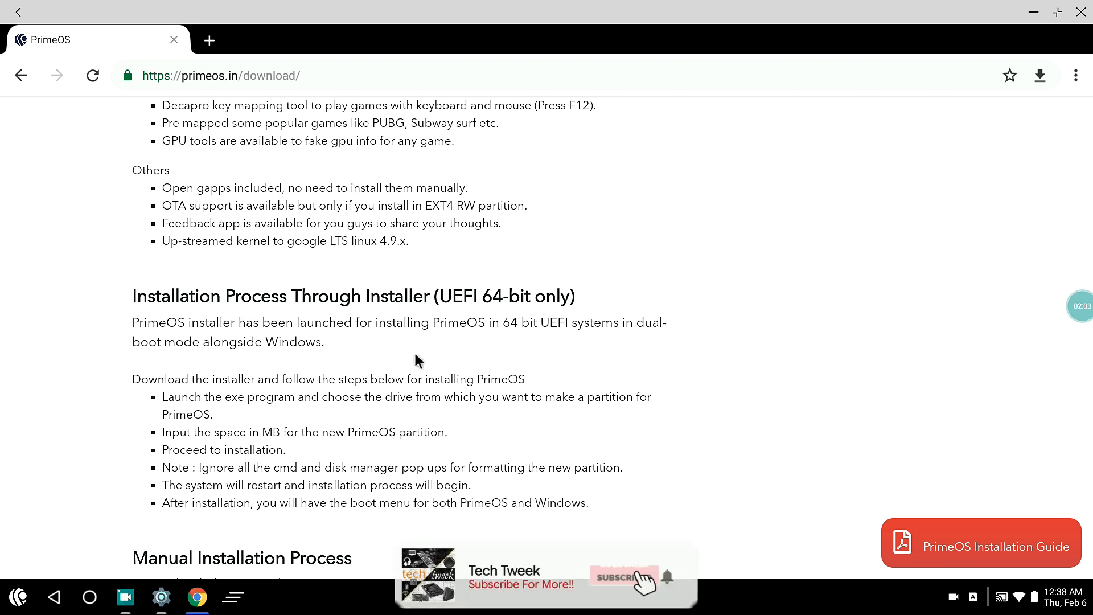
click(623, 575)
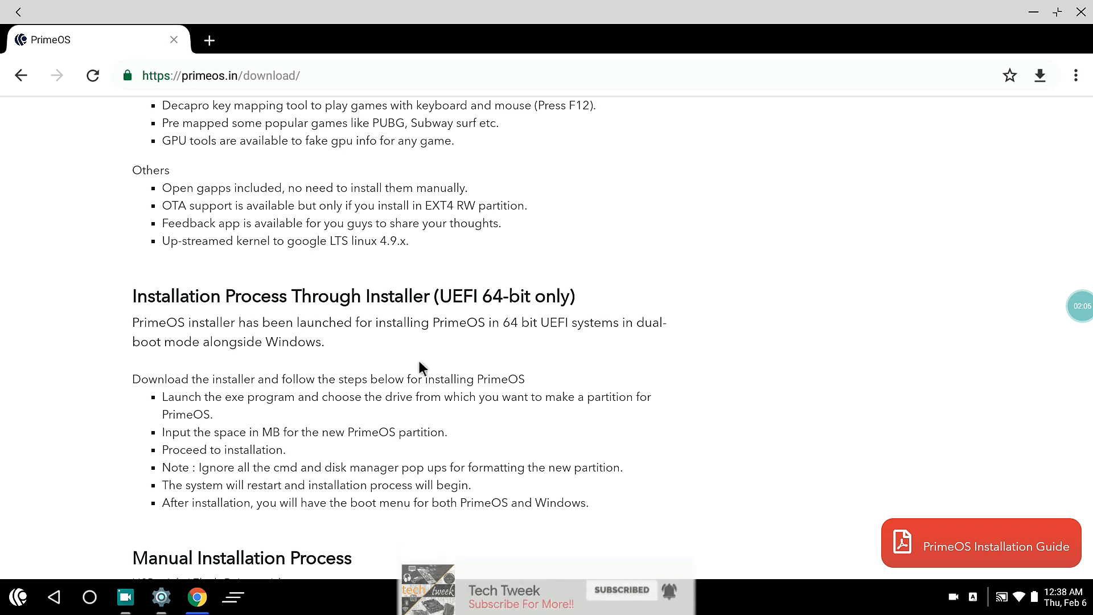
scroll(up, 3)
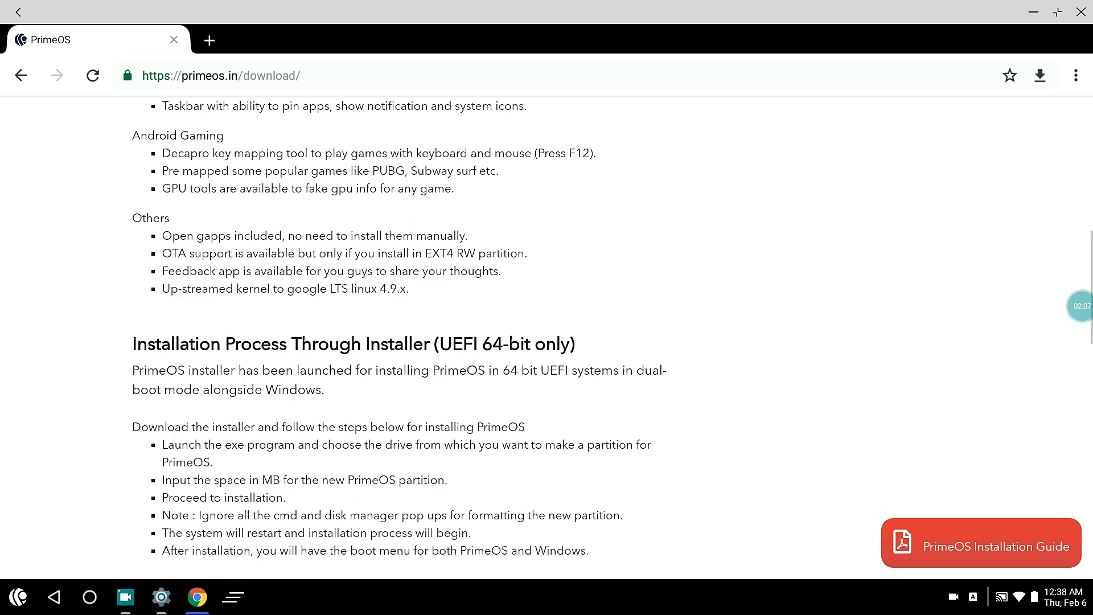
scroll(up, 3)
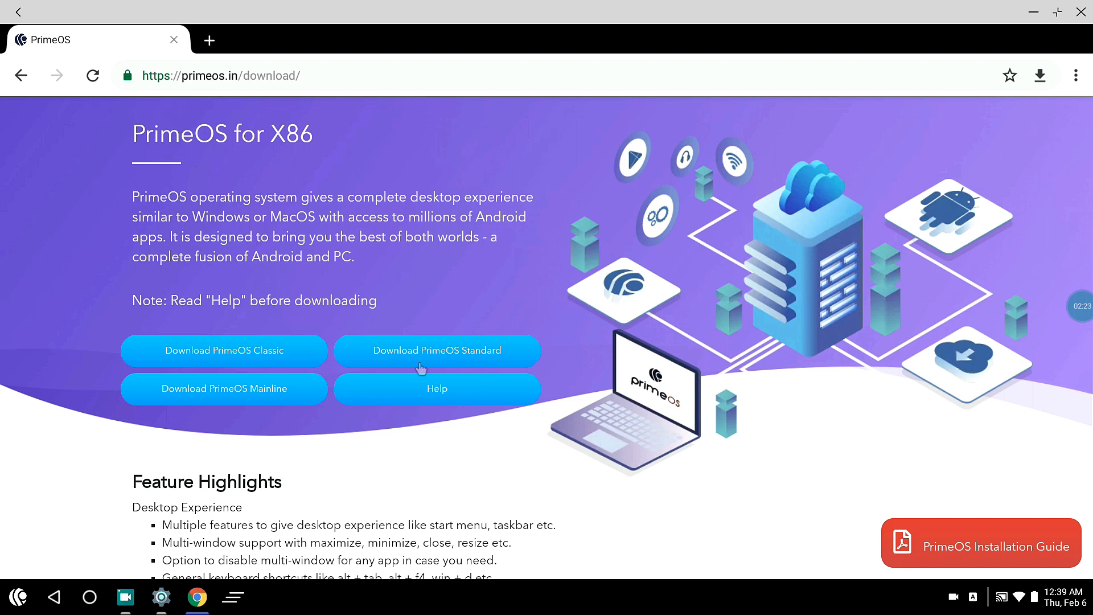
scroll(down, 3)
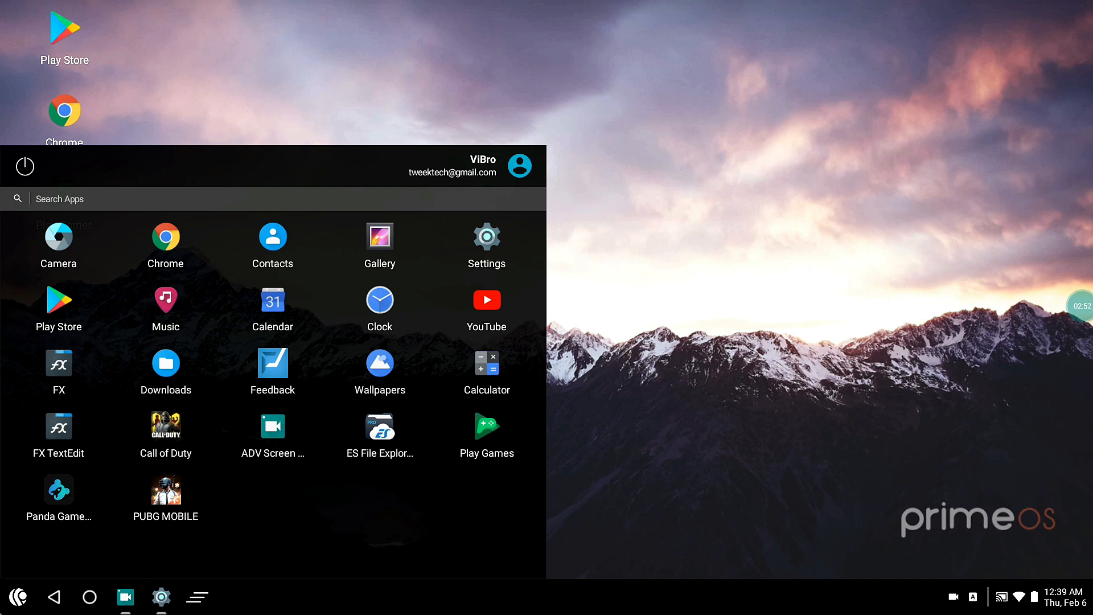
mouse_move(49, 556)
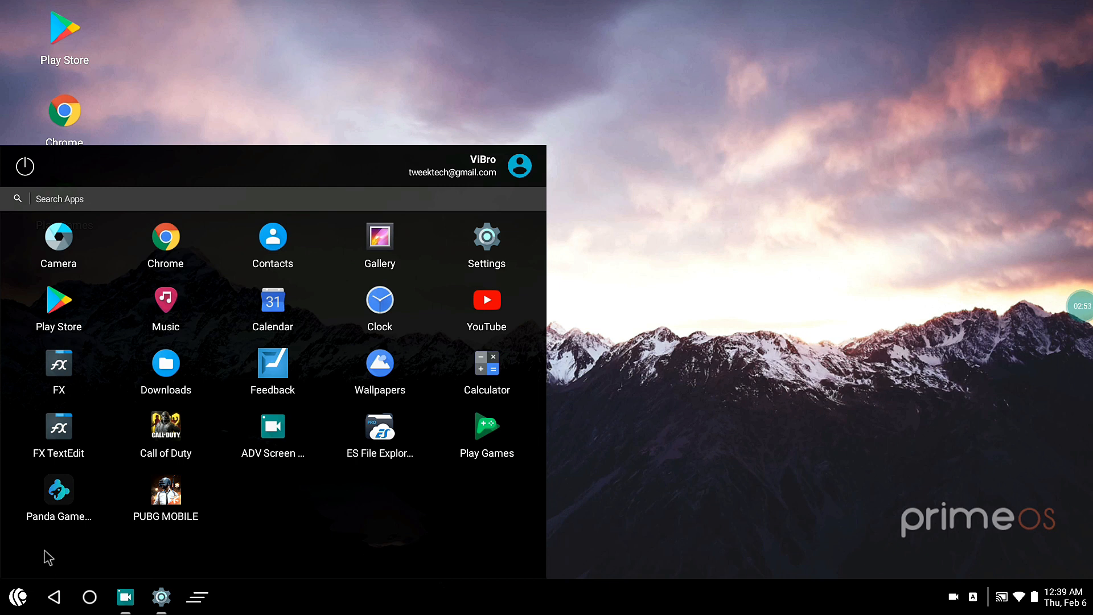
mouse_move(165, 435)
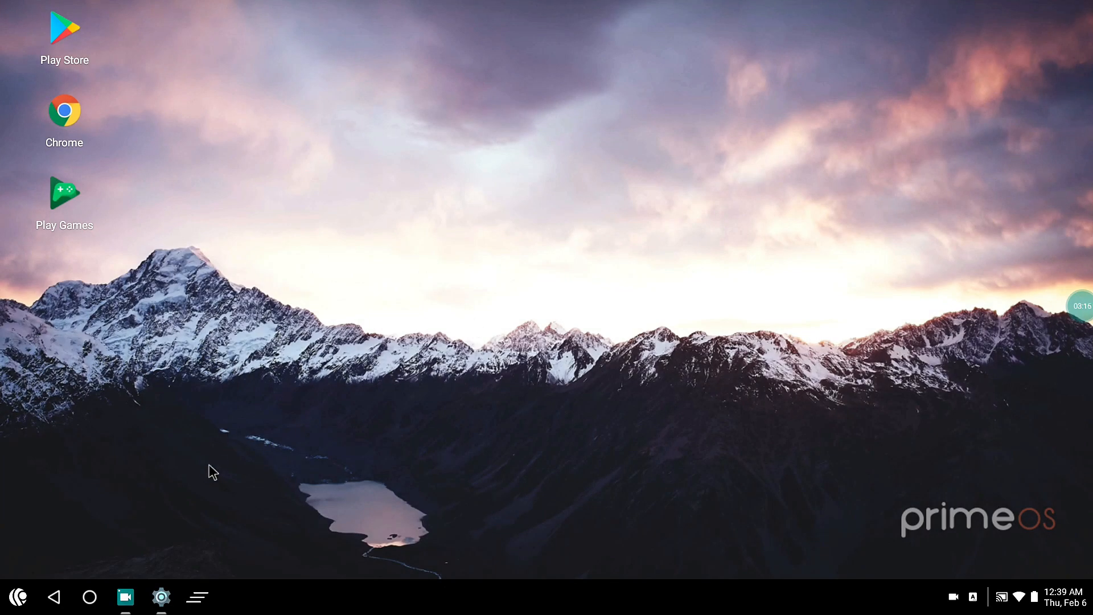
click(161, 596)
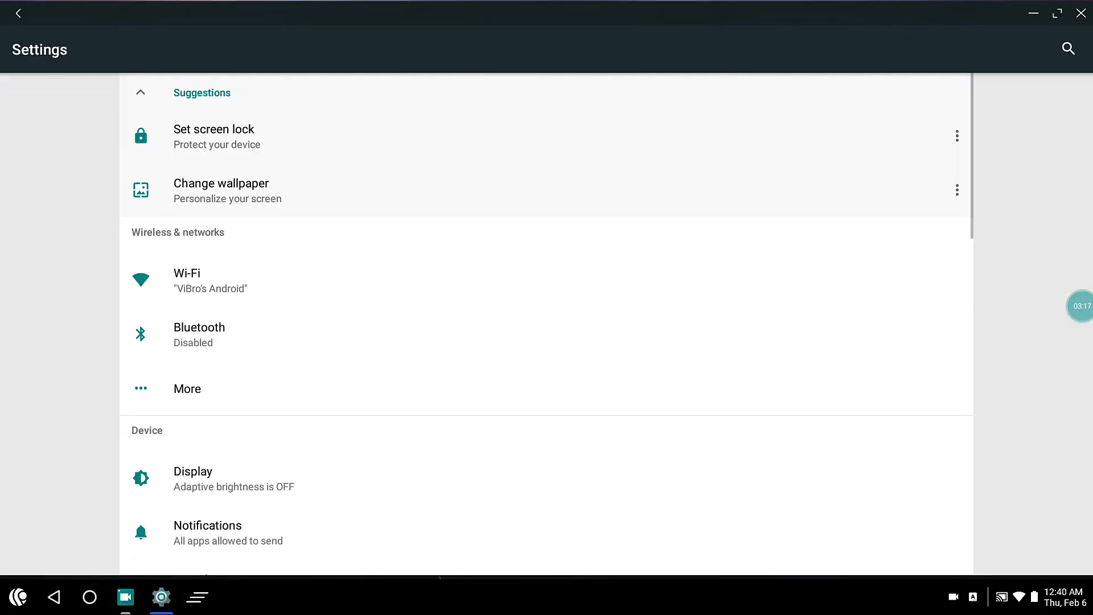
scroll(down, 3)
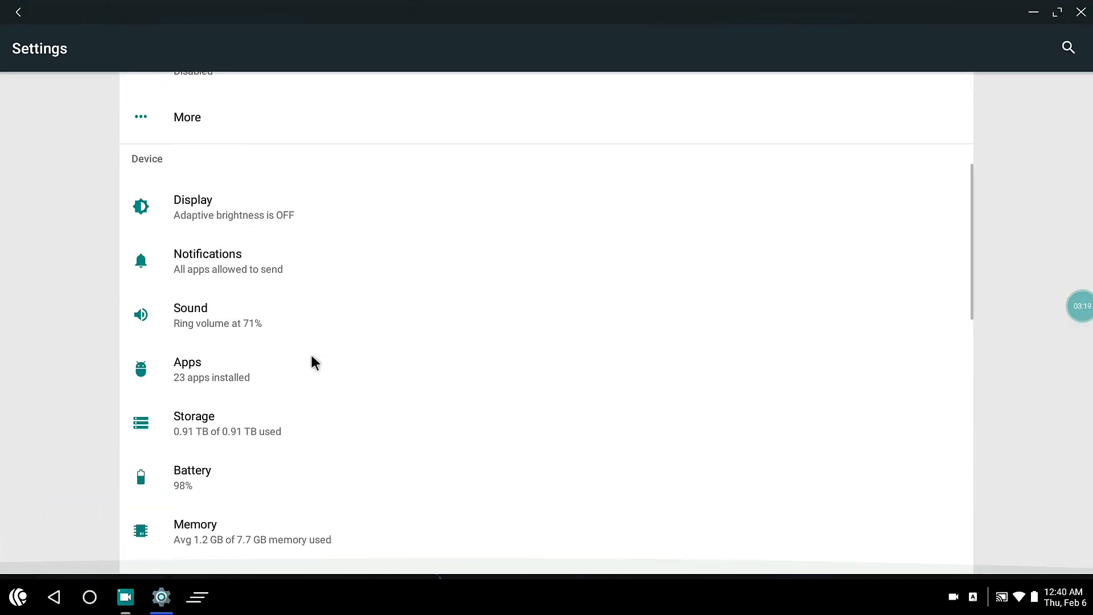
scroll(down, 3)
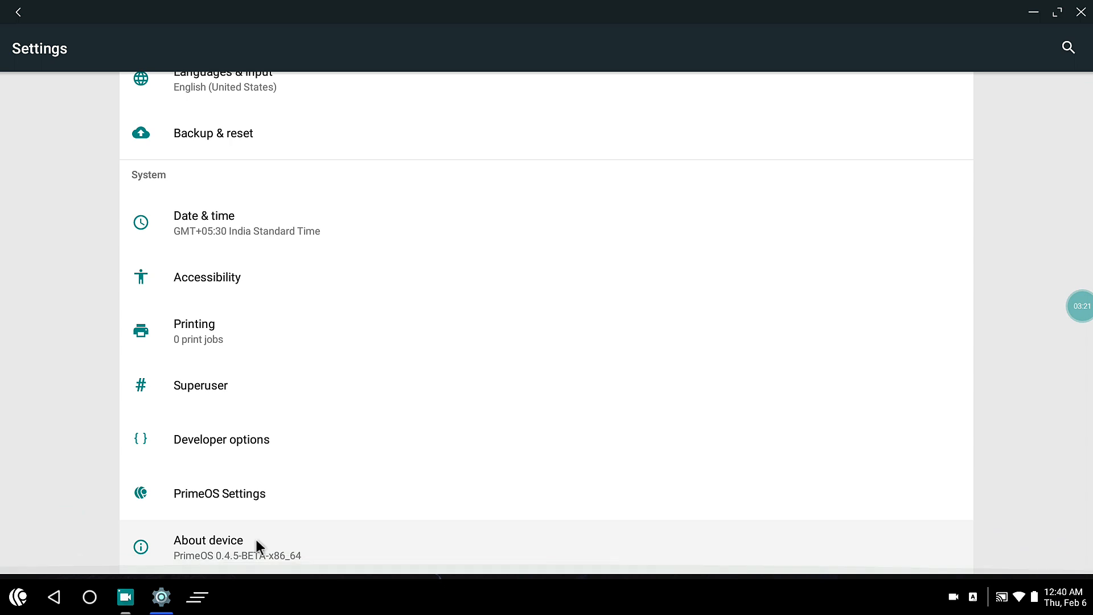
click(219, 493)
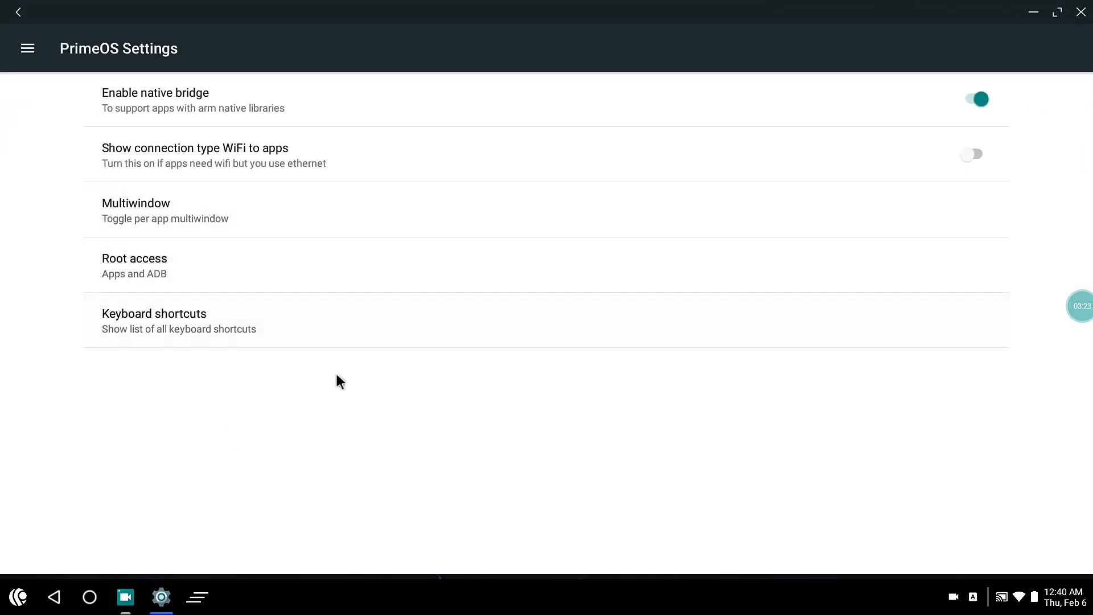
mouse_move(304, 283)
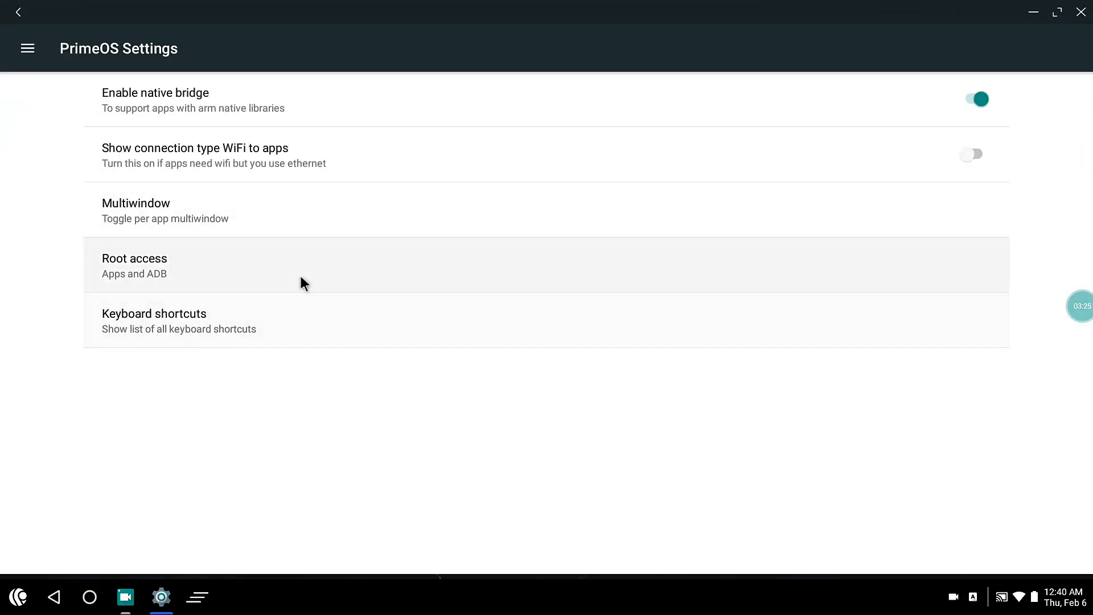
mouse_move(319, 167)
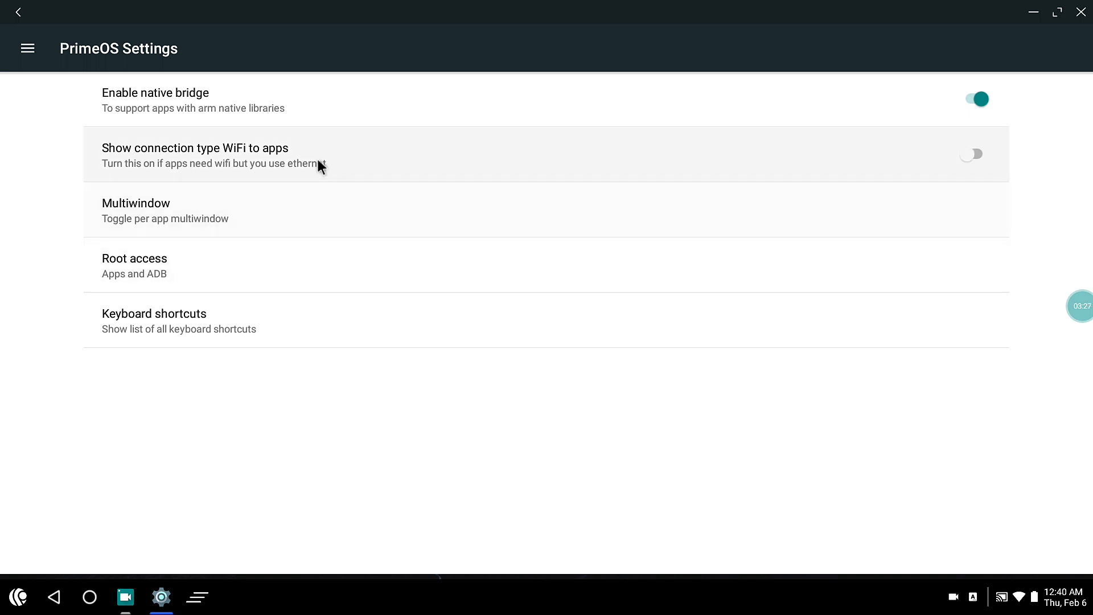
click(18, 12)
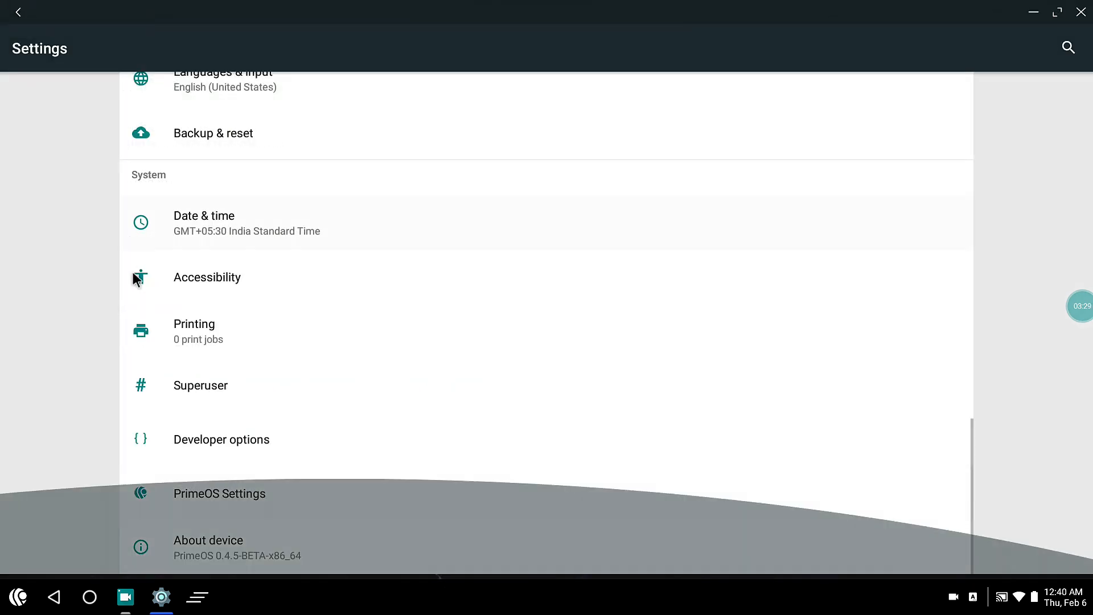
Review About device status (model, PrimeOS version, kernel, OpenGL driver), then open the start menu
click(208, 546)
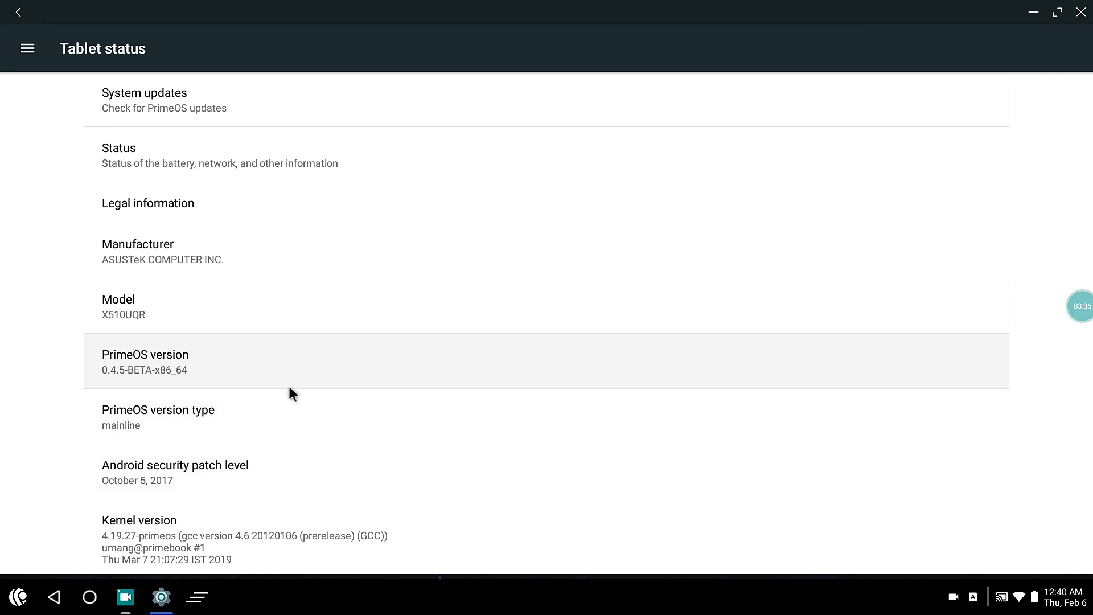
mouse_move(289, 394)
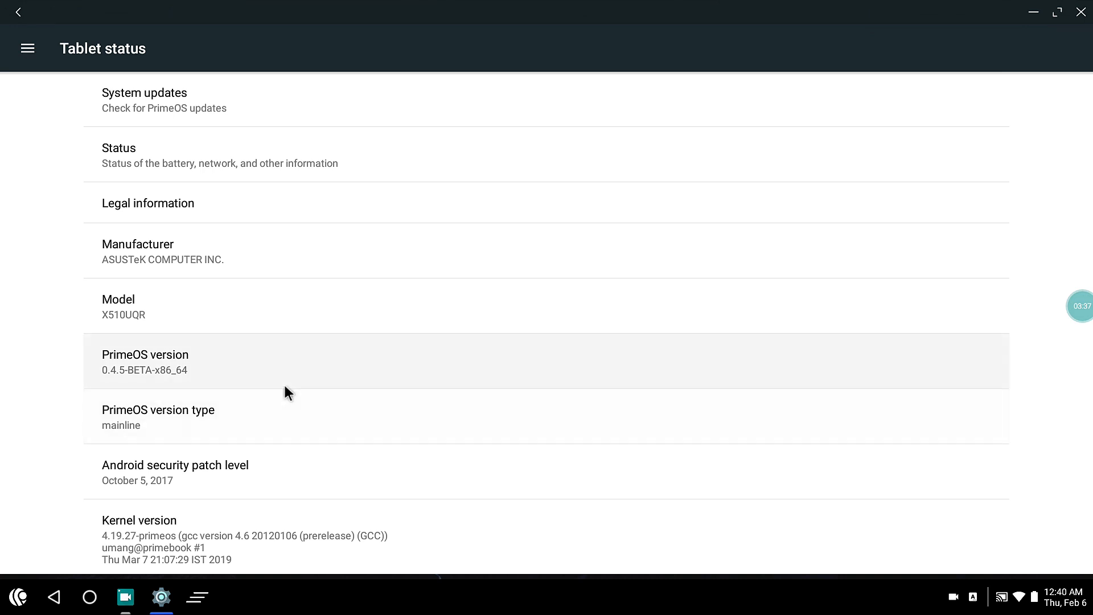
scroll(down, 3)
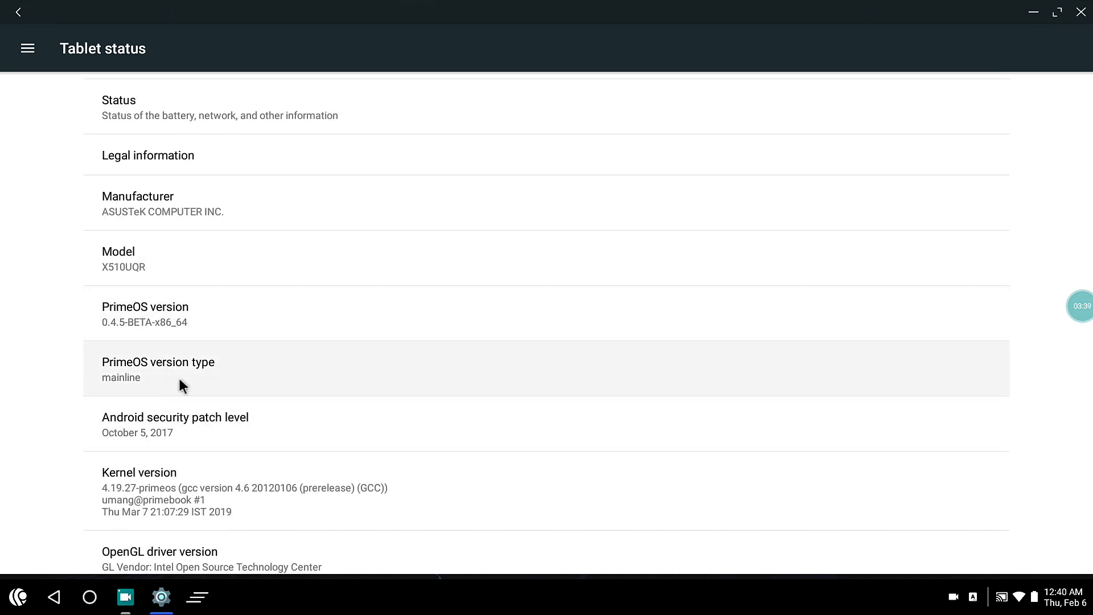
scroll(down, 3)
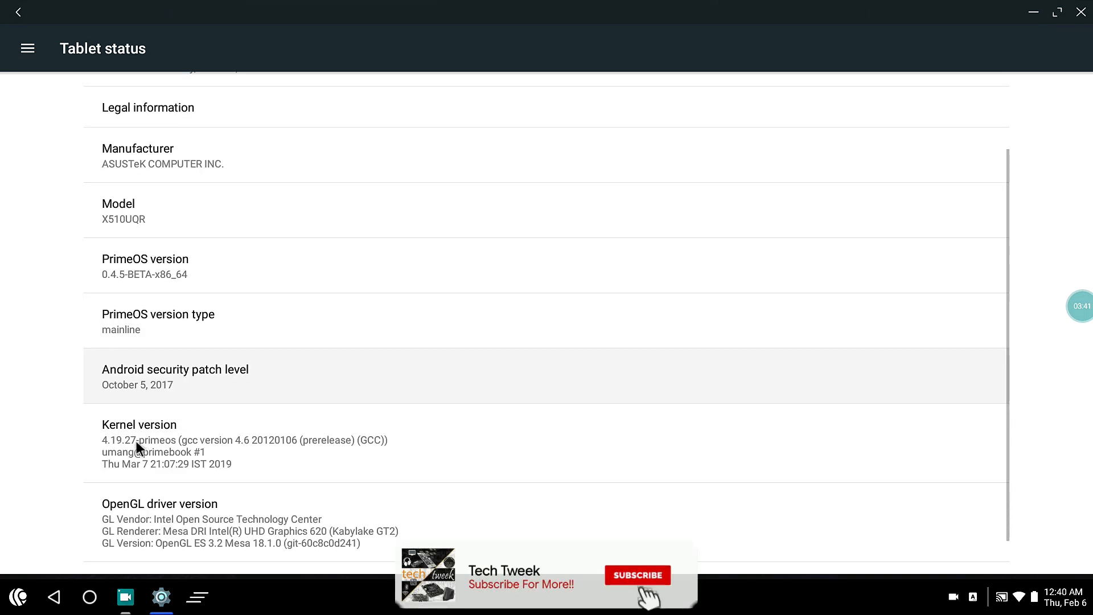
click(636, 575)
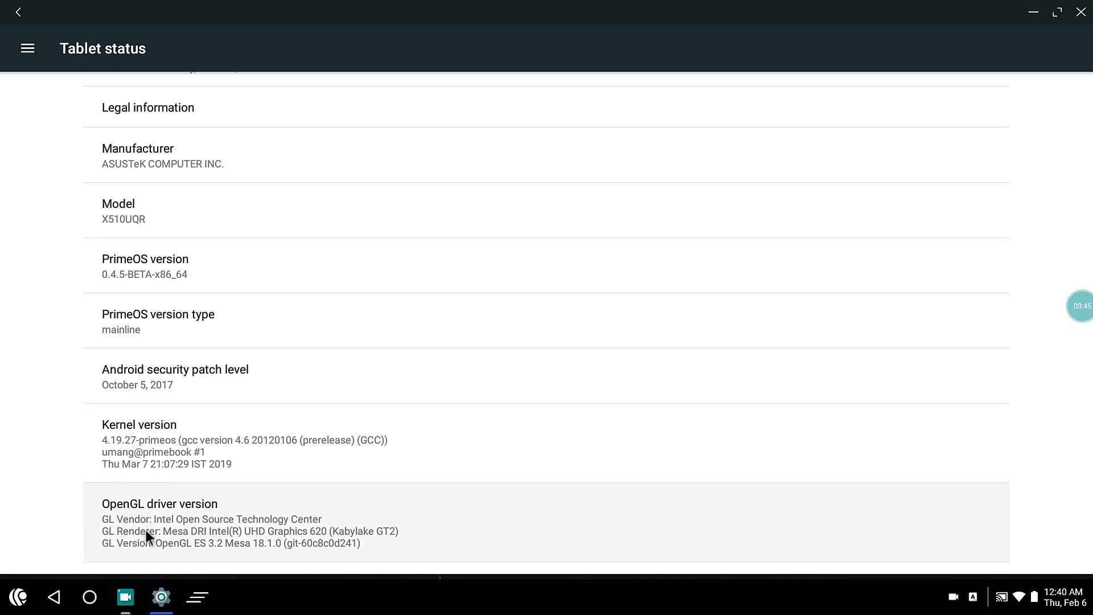
mouse_move(4, 541)
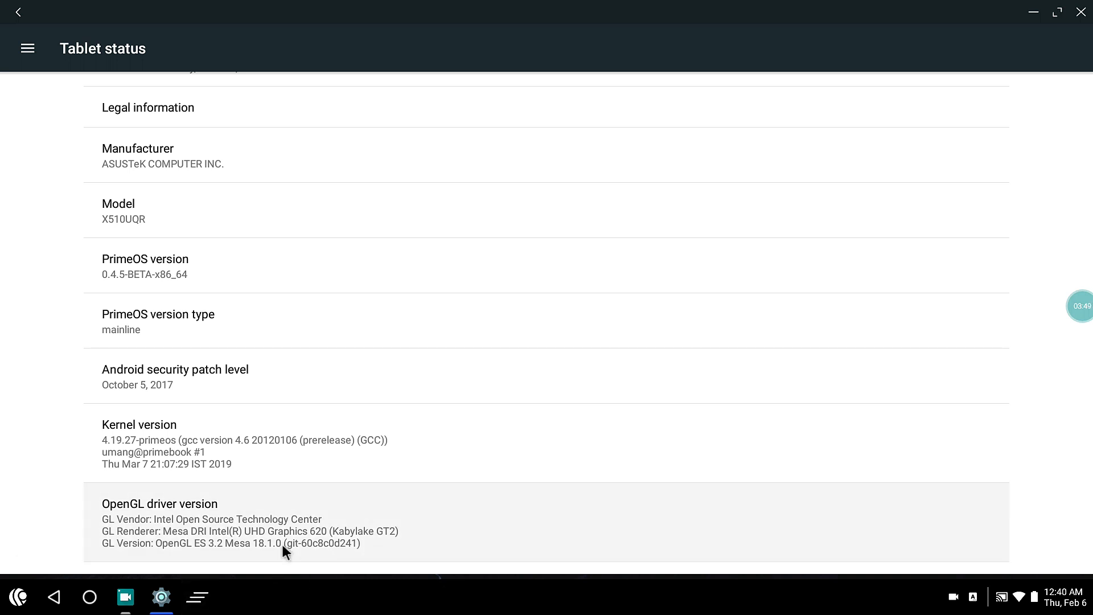
scroll(up, 3)
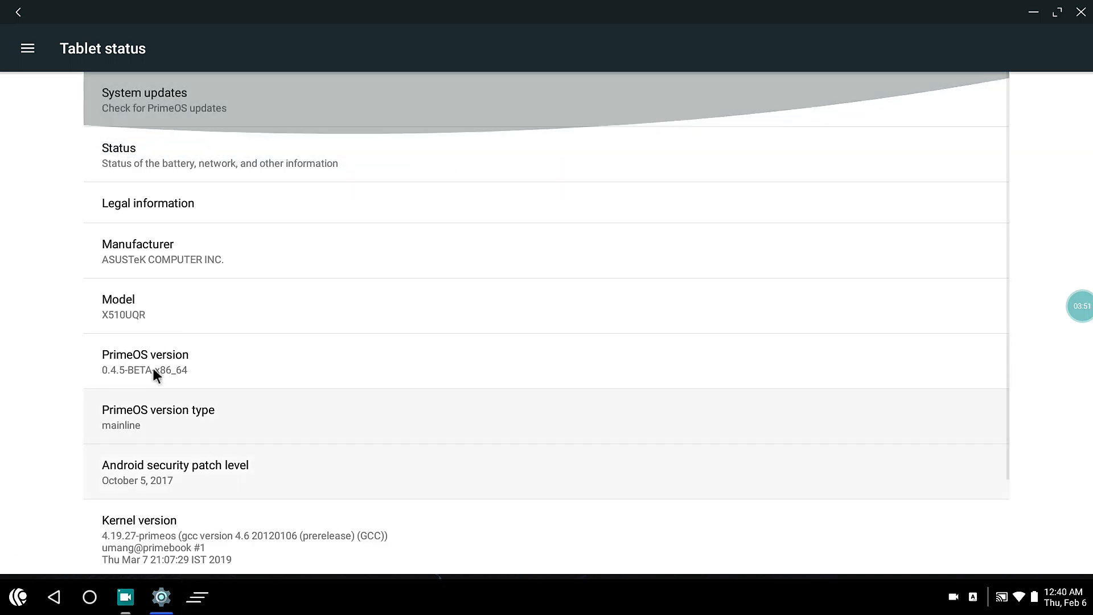
mouse_move(604, 100)
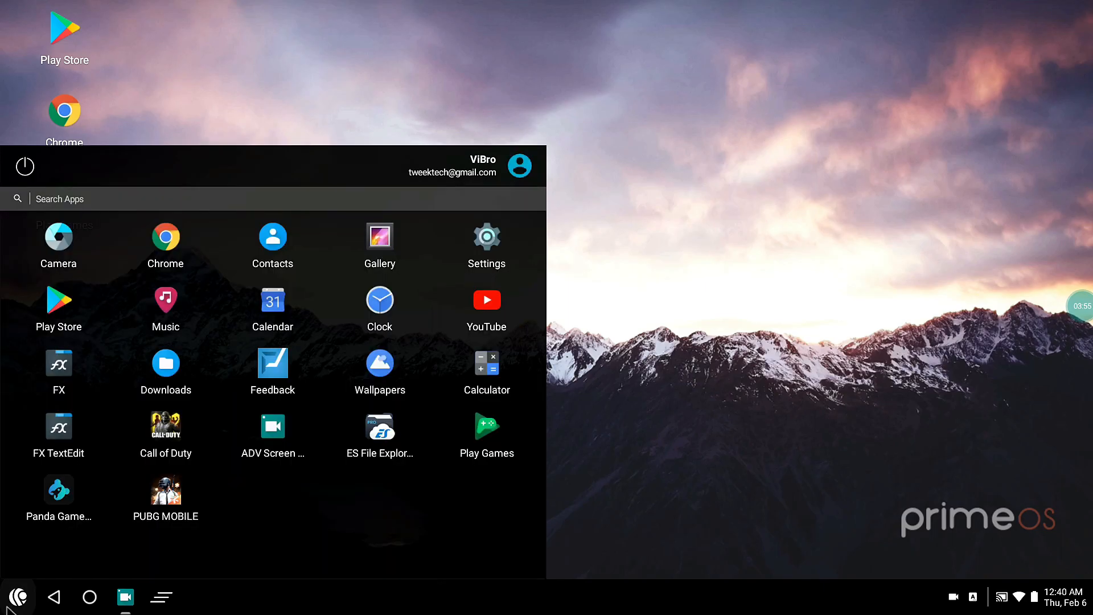
Launch PUBG MOBILE from the start menu until the emulator-detected notice appears
click(165, 488)
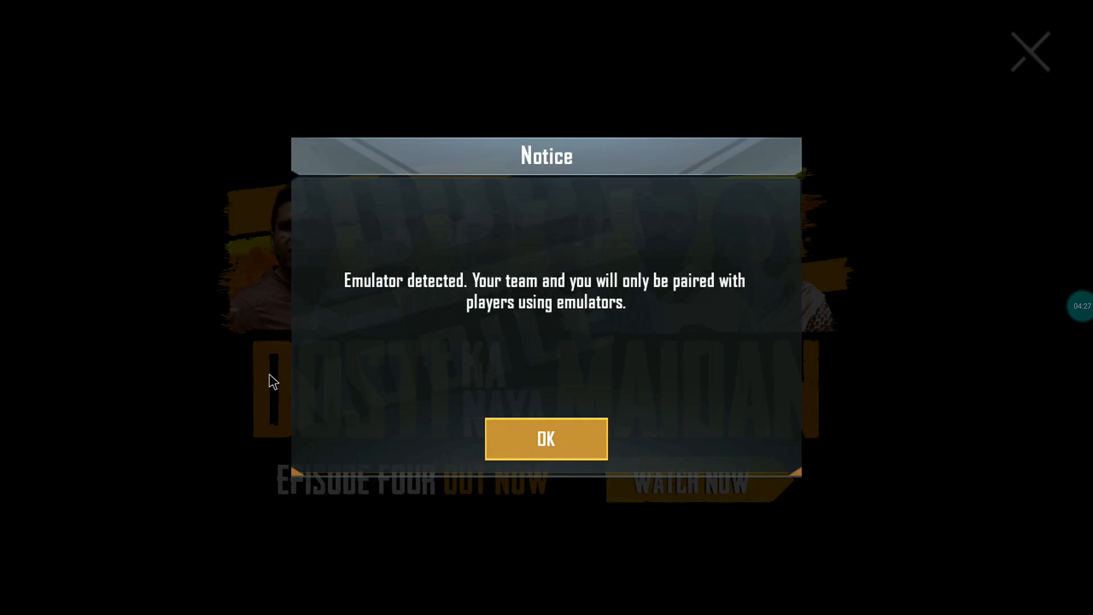
Dismiss the emulator-detected and last-round notices and close the Vagabond General promotion
click(546, 439)
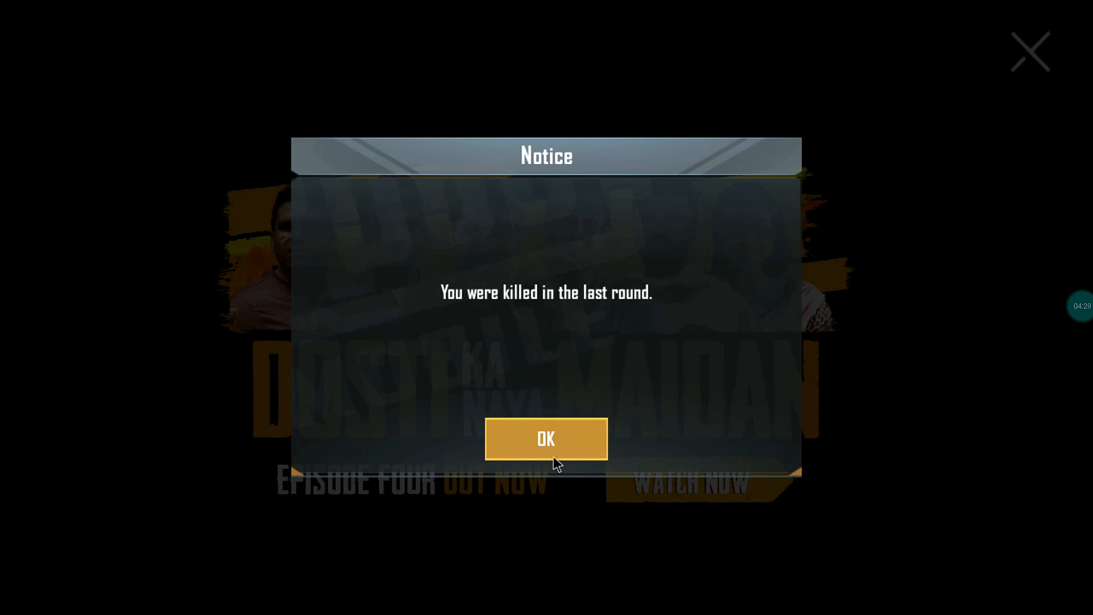
click(546, 439)
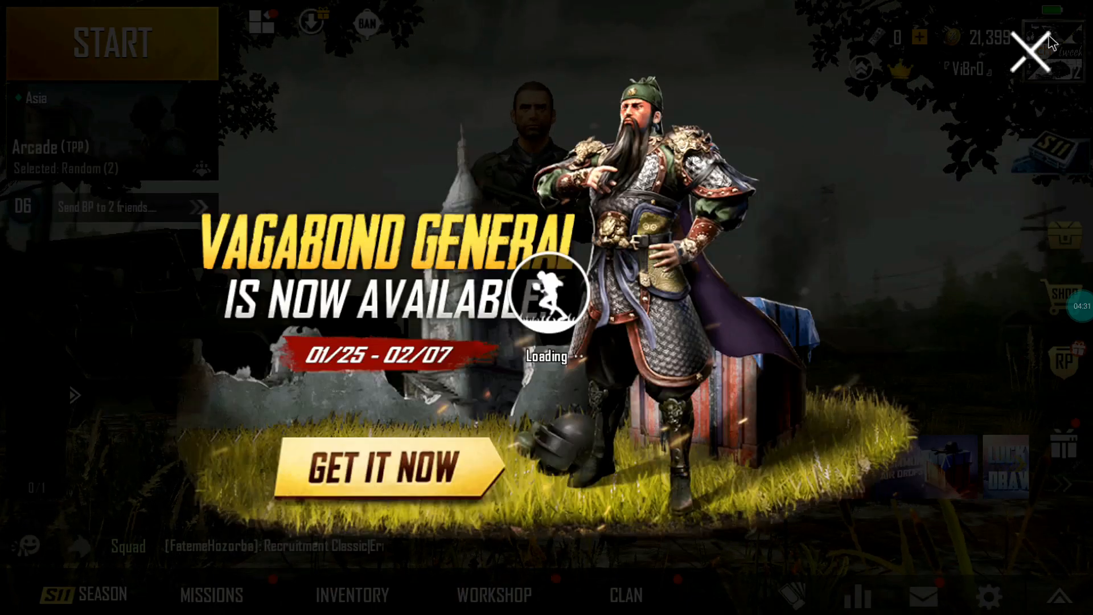
click(1032, 47)
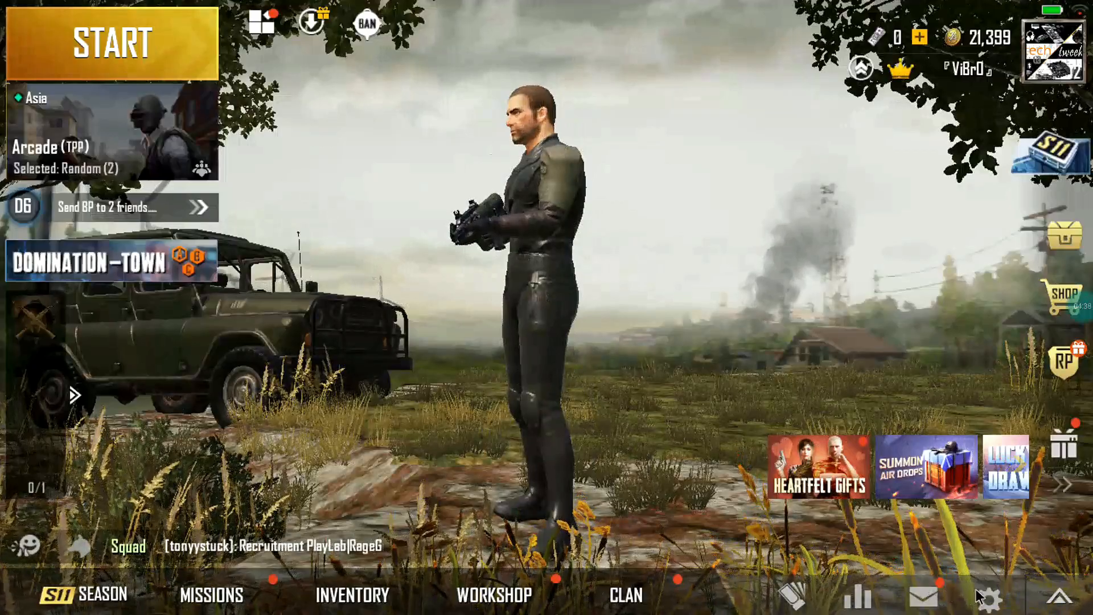
View the Graphics settings, then show the Arcade picker with Quick Match and Sniper Training
click(981, 596)
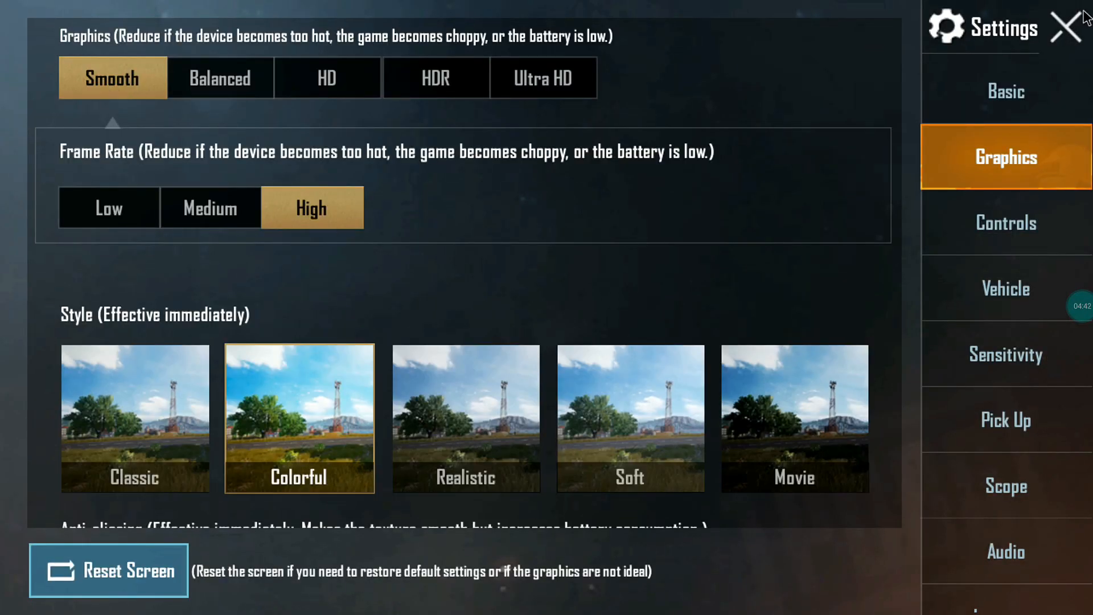
click(1068, 25)
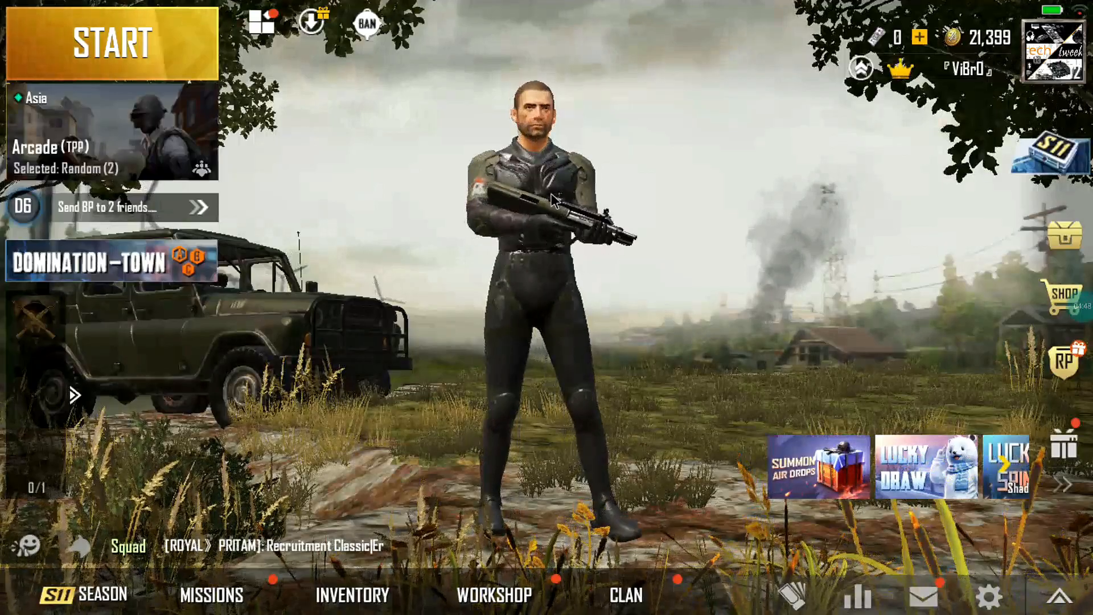
click(108, 150)
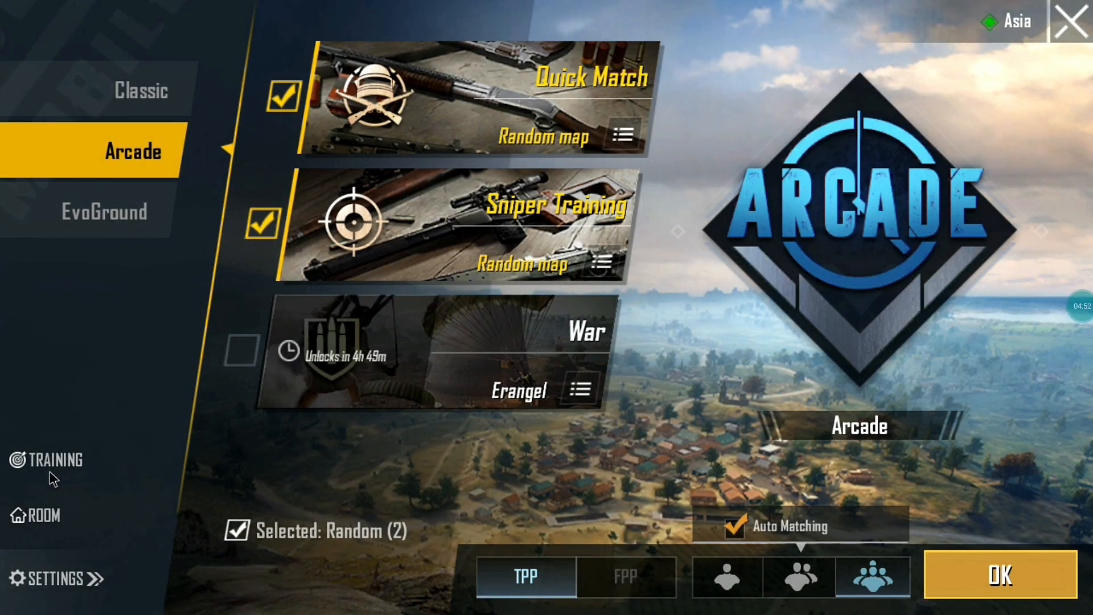
Load the TRAINING ground map, which shows the keymapping controls editor
click(46, 460)
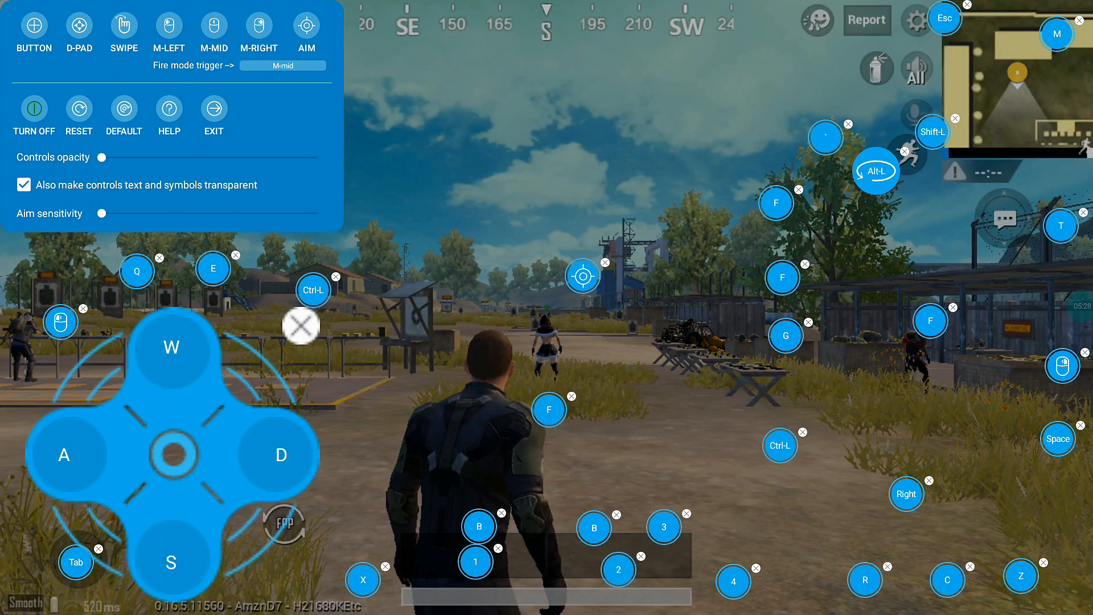
Exit the key-mapping editor and close the Nearby items list to start running
click(214, 110)
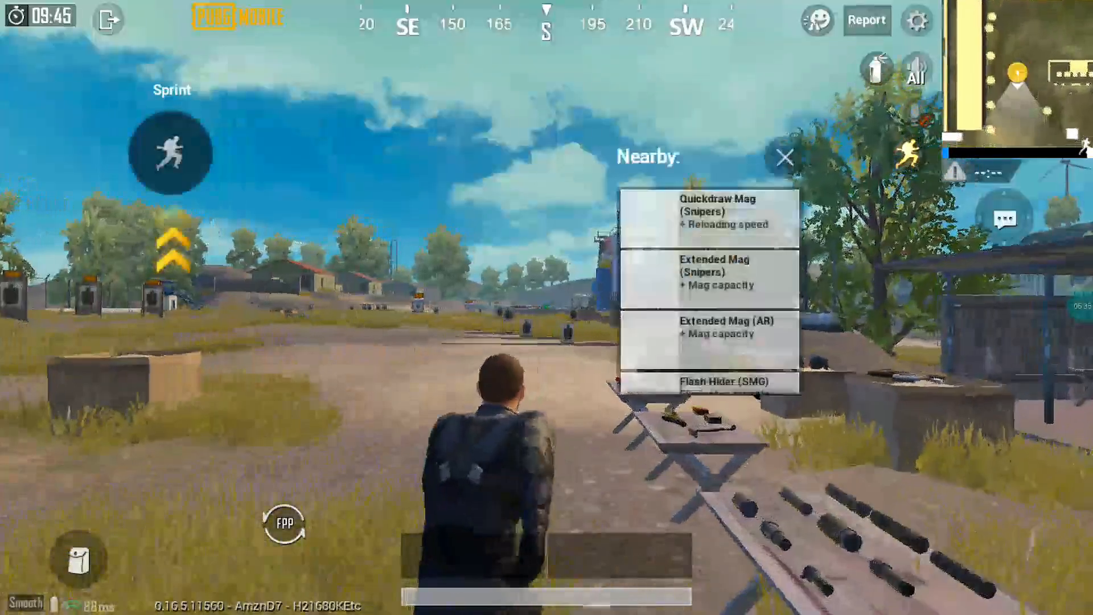
click(782, 158)
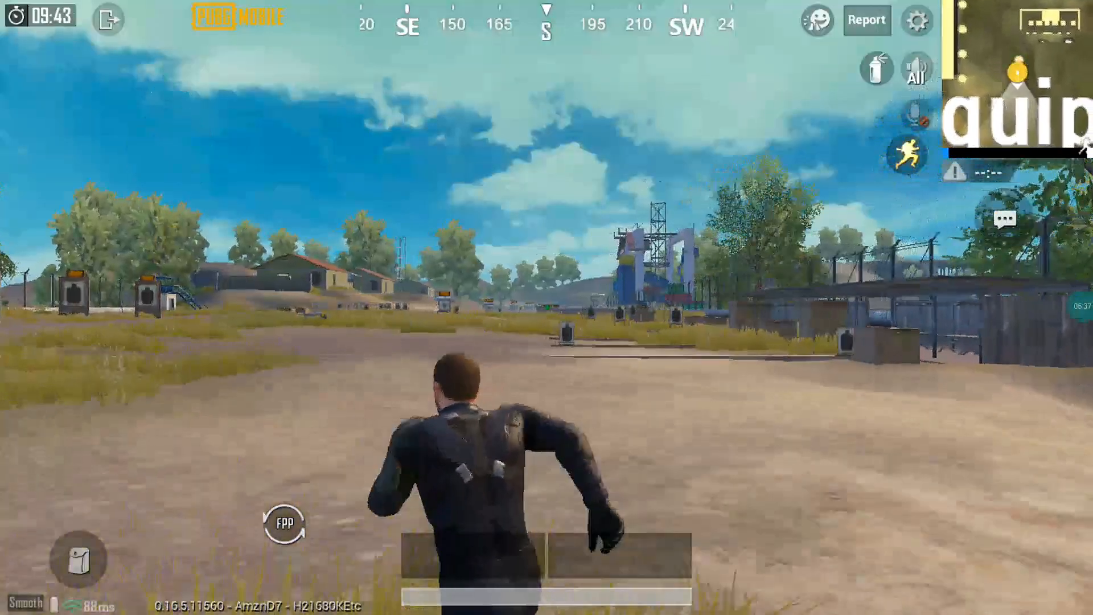